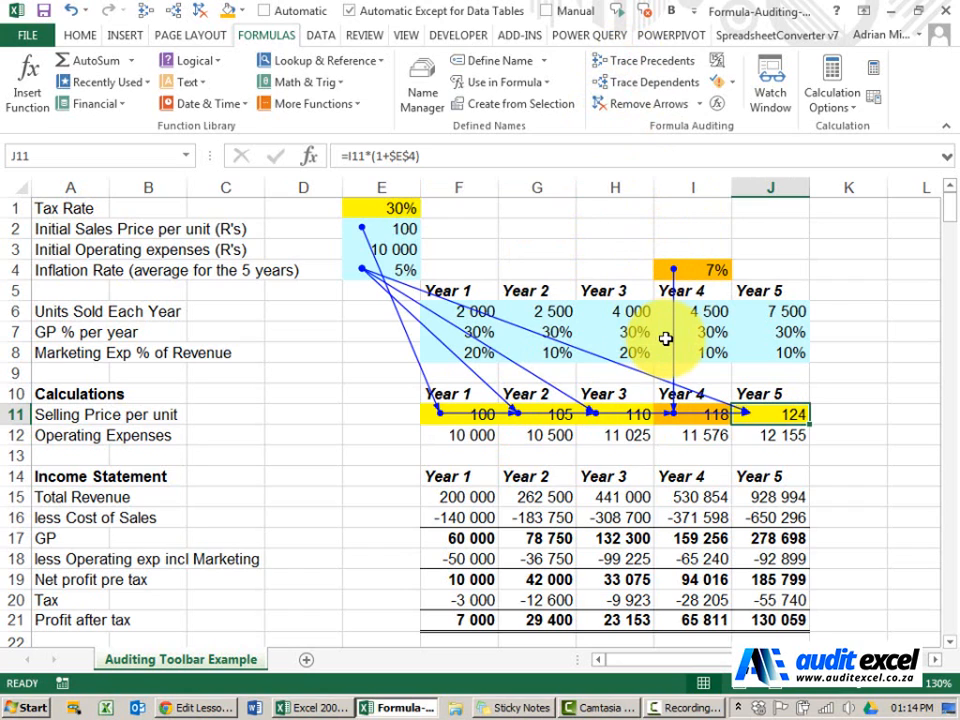
pyautogui.moveTo(484, 364)
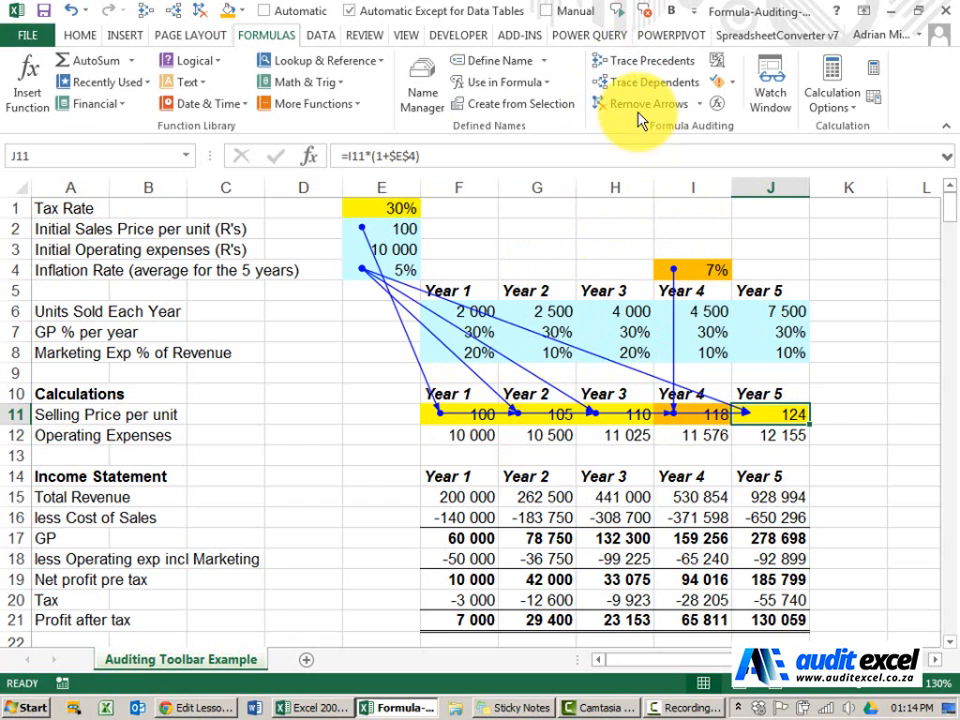
# Step: Clear the selling price arrows, trace precedents for the Operating Expenses row 12, then remove those arrows
pyautogui.click(640, 104)
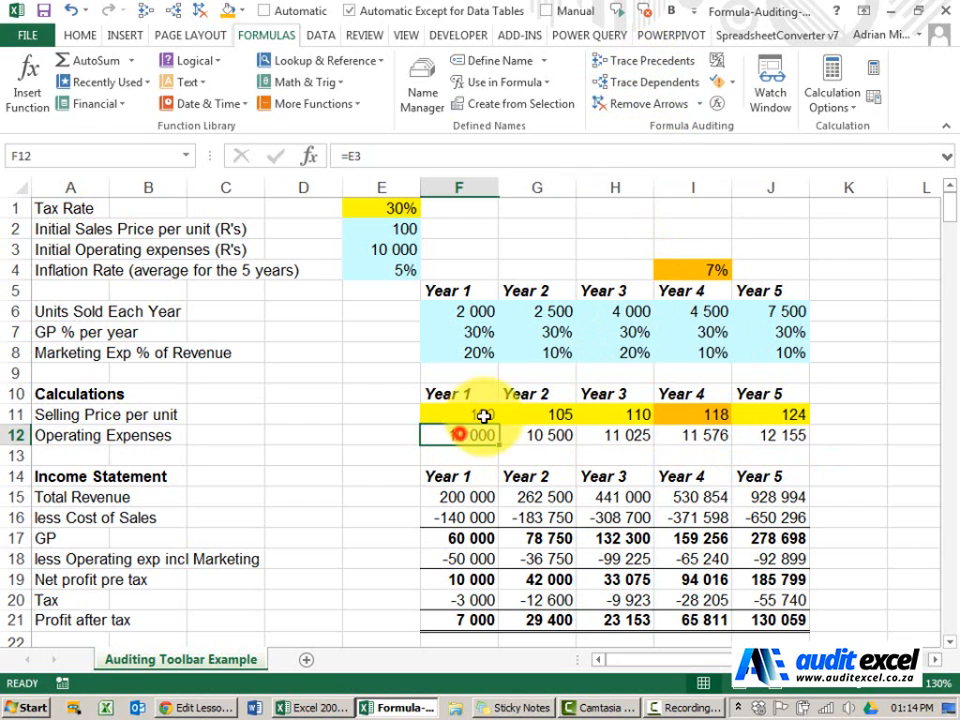
pyautogui.click(650, 60)
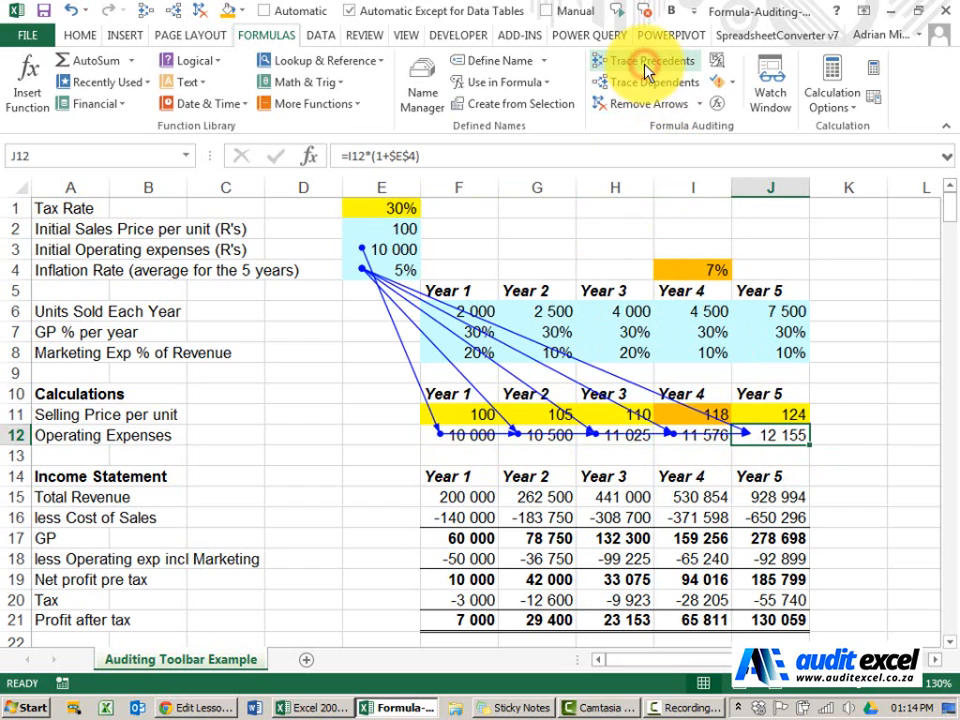
pyautogui.click(646, 108)
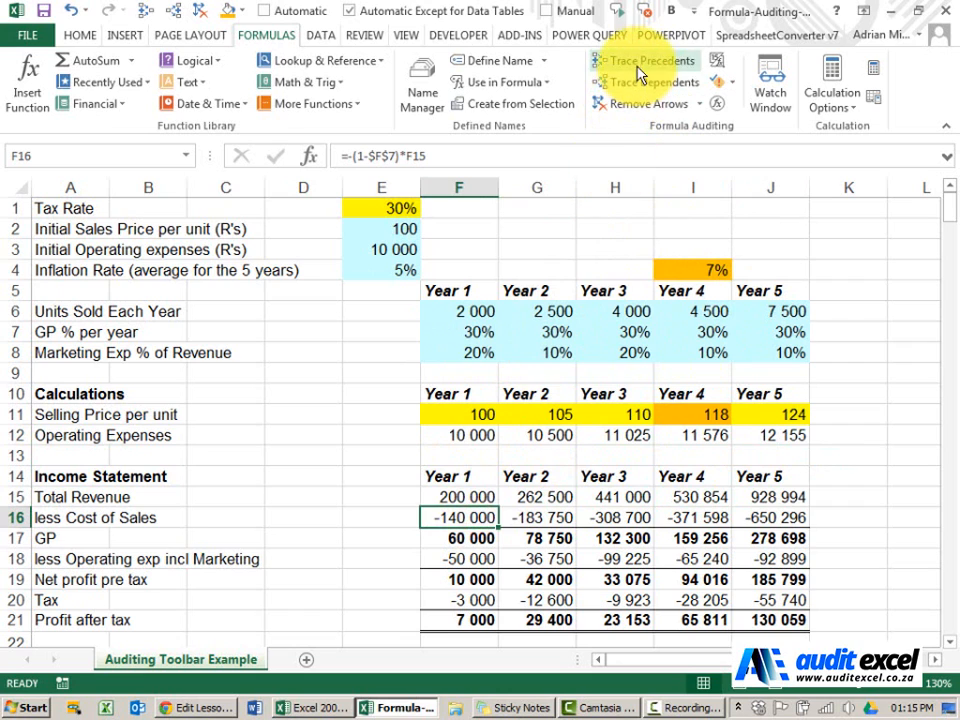
# Step: Trace precedents for the cost of sales row 16, inspect the Year 5 GP % input, and return to Year 5 cost of sales in J16
pyautogui.click(636, 60)
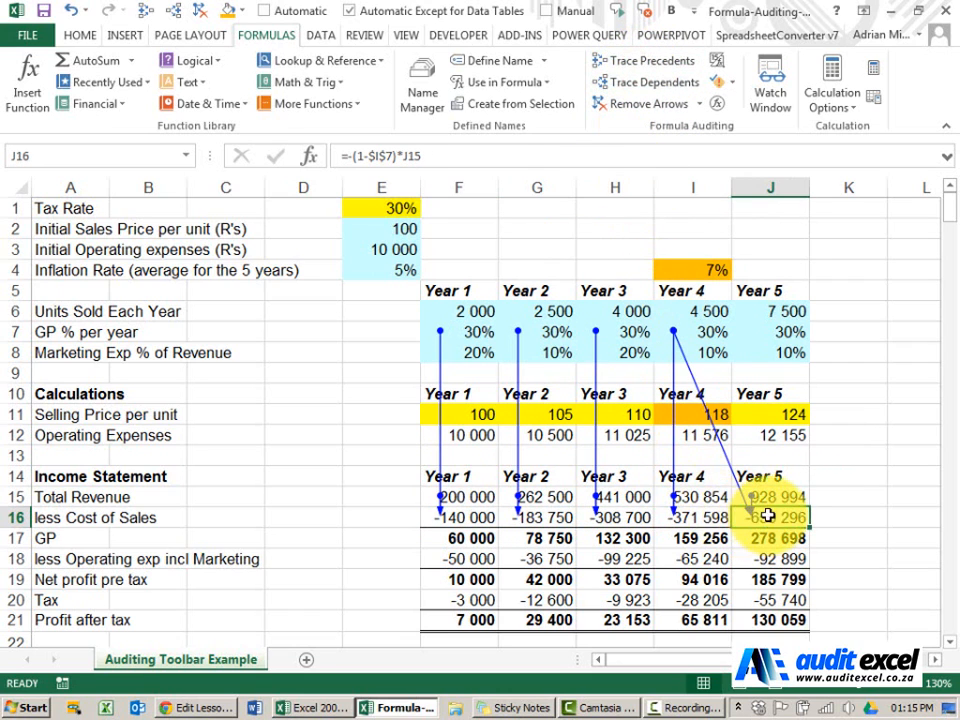
pyautogui.moveTo(724, 516)
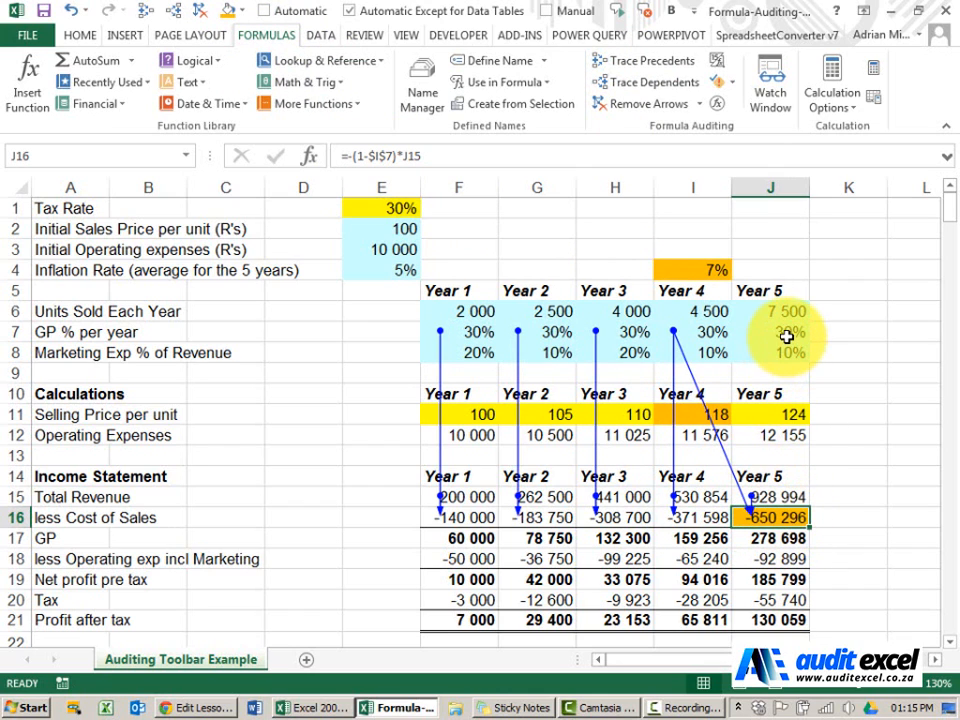
pyautogui.click(770, 332)
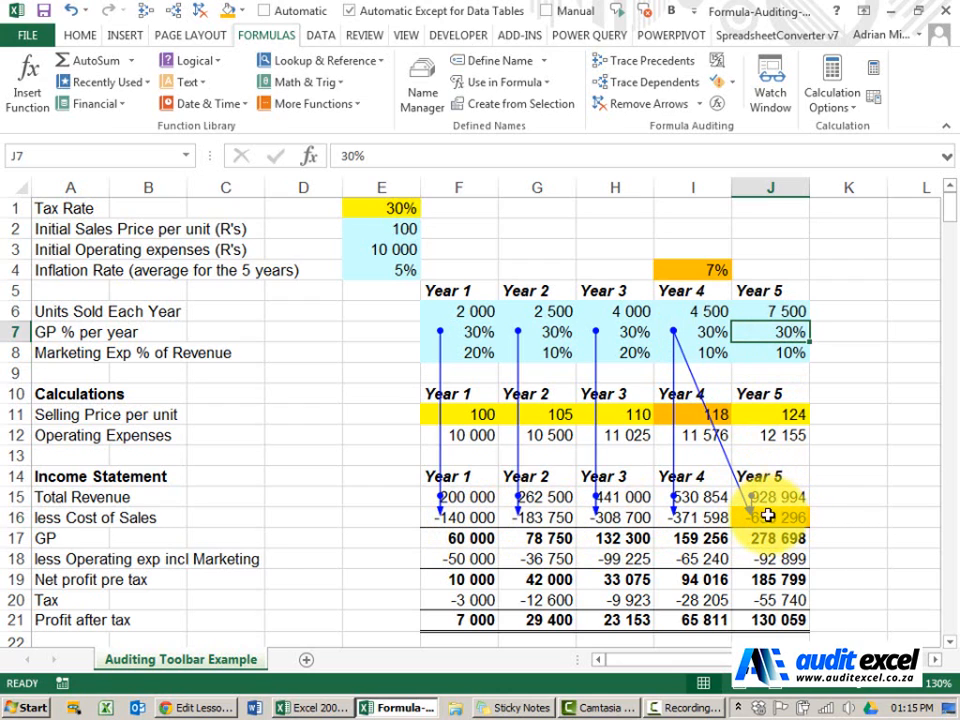
pyautogui.click(782, 518)
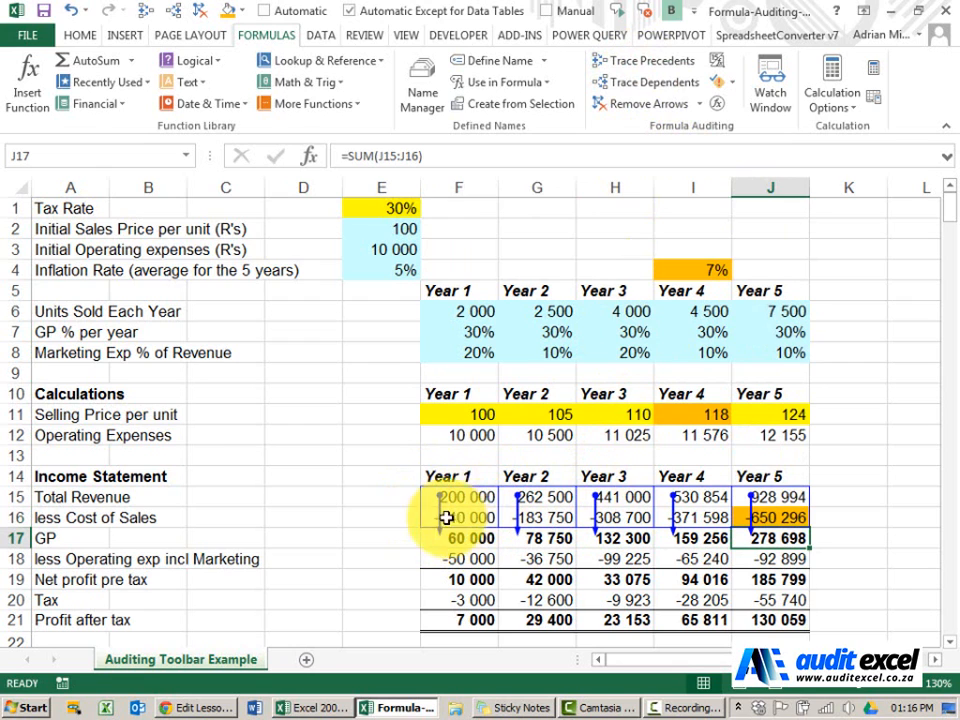
# Step: Clear the GP arrows and trace precedents across the marketing expense row 18 for the Year 4 and Year 5 figures
pyautogui.click(642, 104)
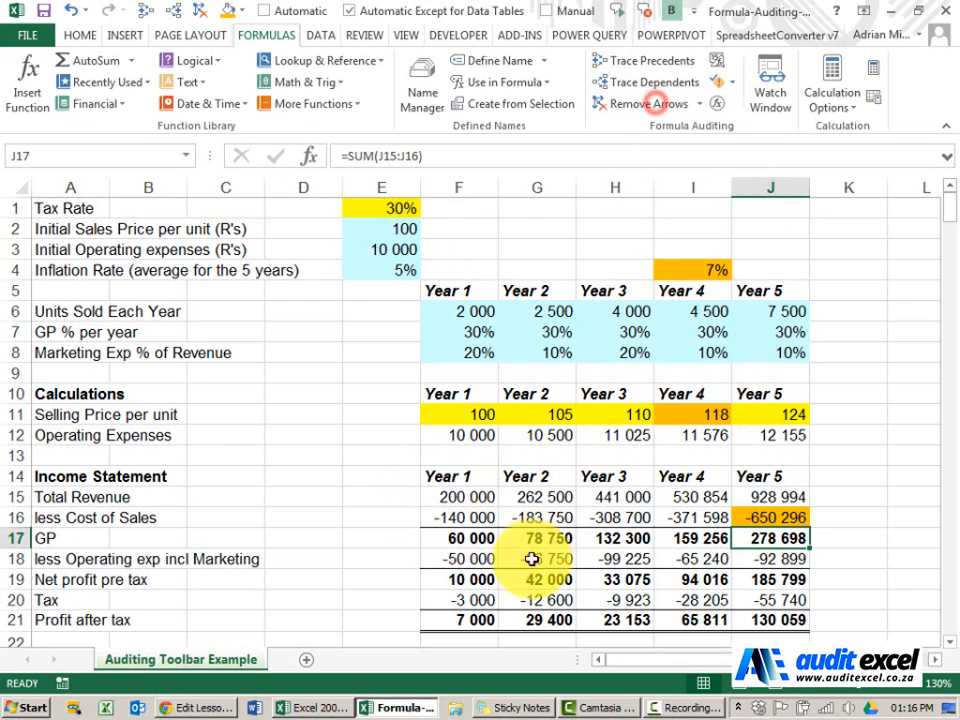
pyautogui.click(640, 60)
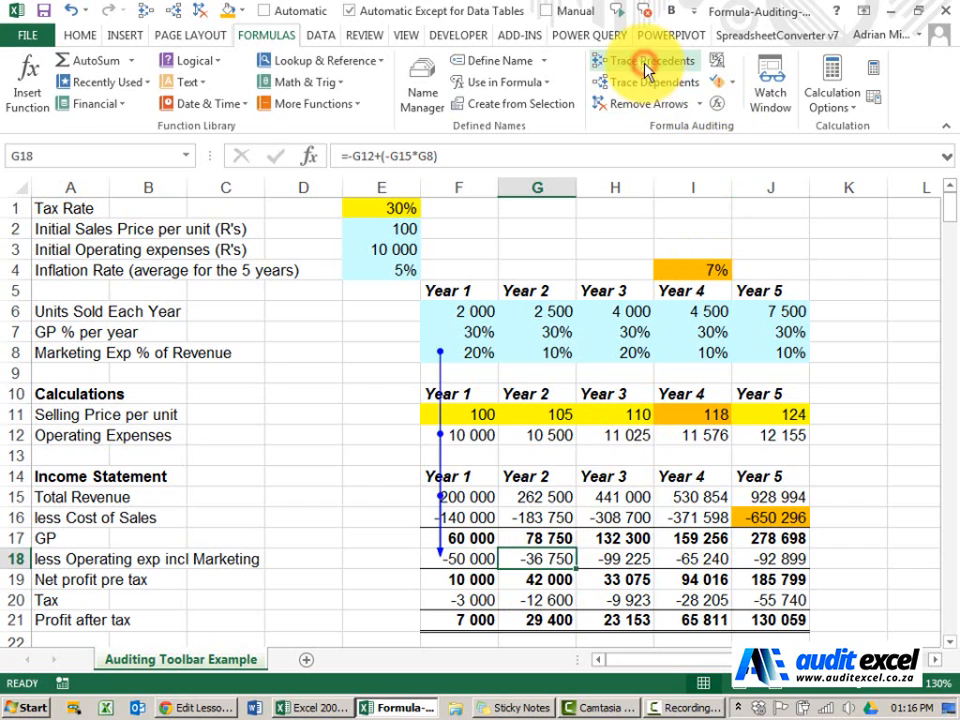
pyautogui.click(770, 558)
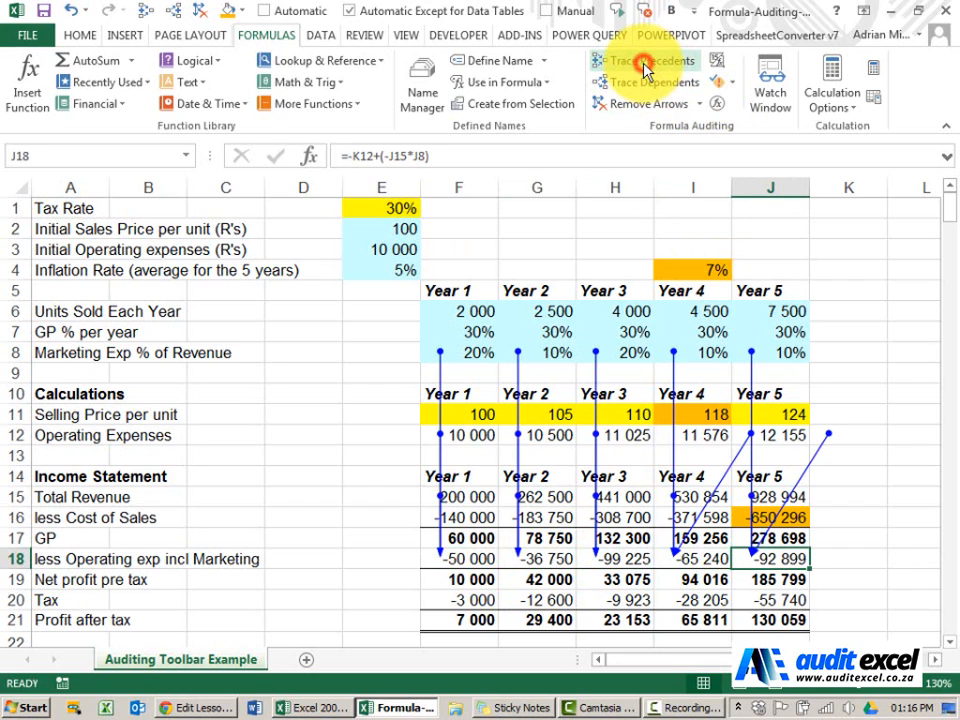
pyautogui.click(704, 558)
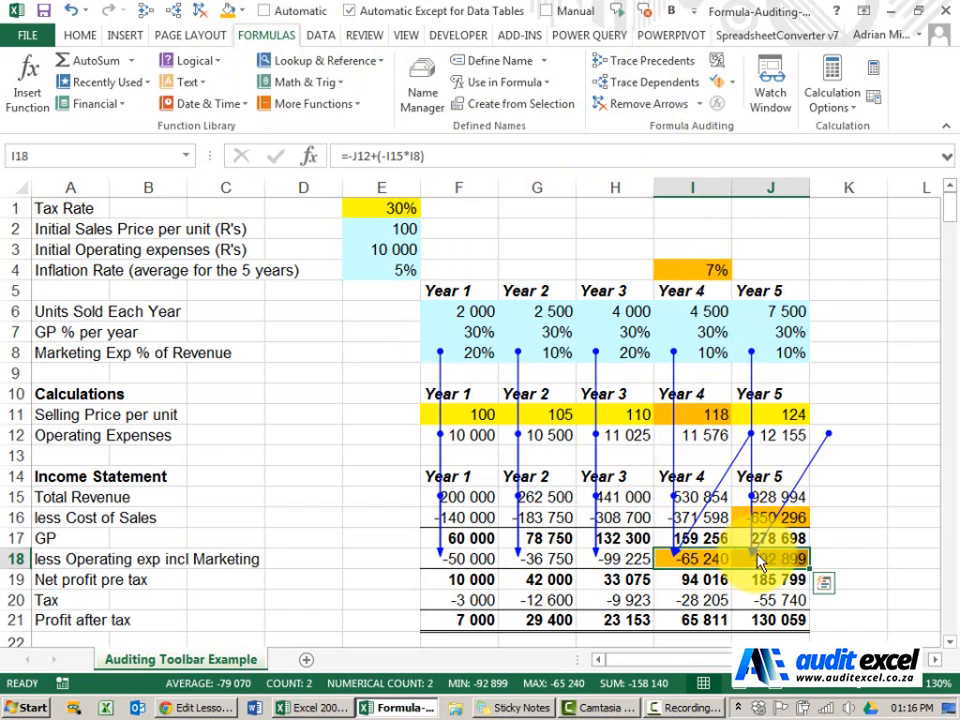
pyautogui.moveTo(844, 424)
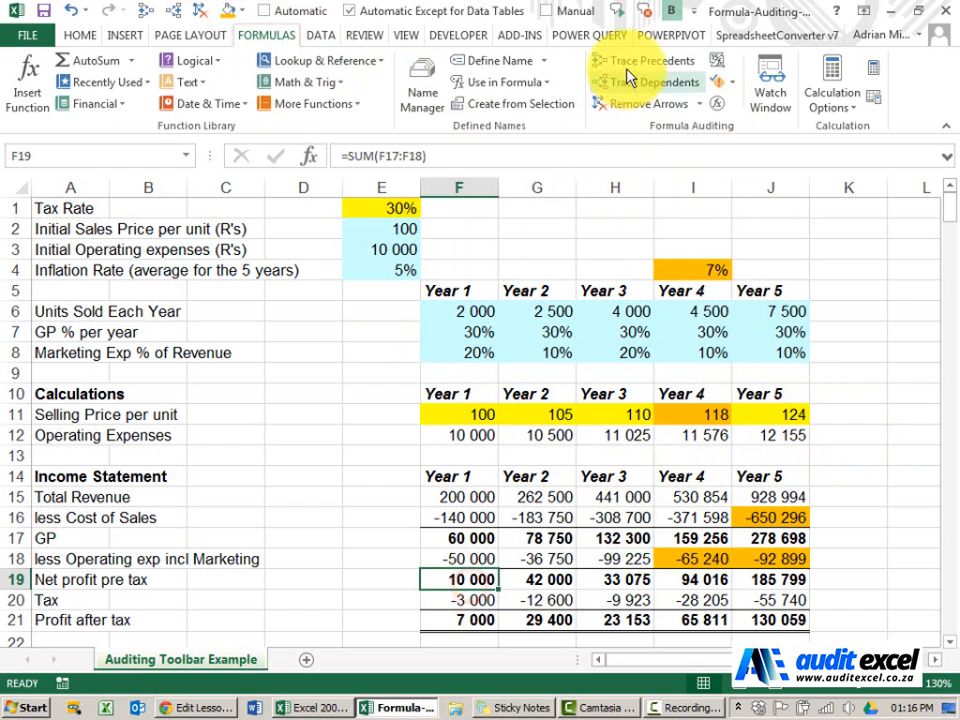
pyautogui.click(636, 60)
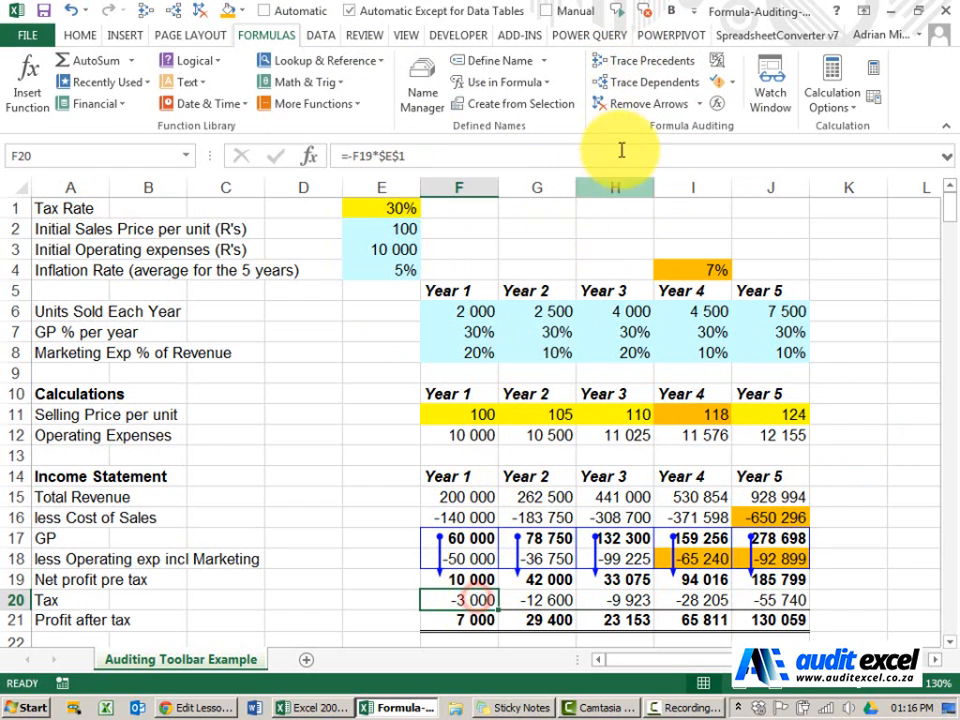
pyautogui.click(642, 60)
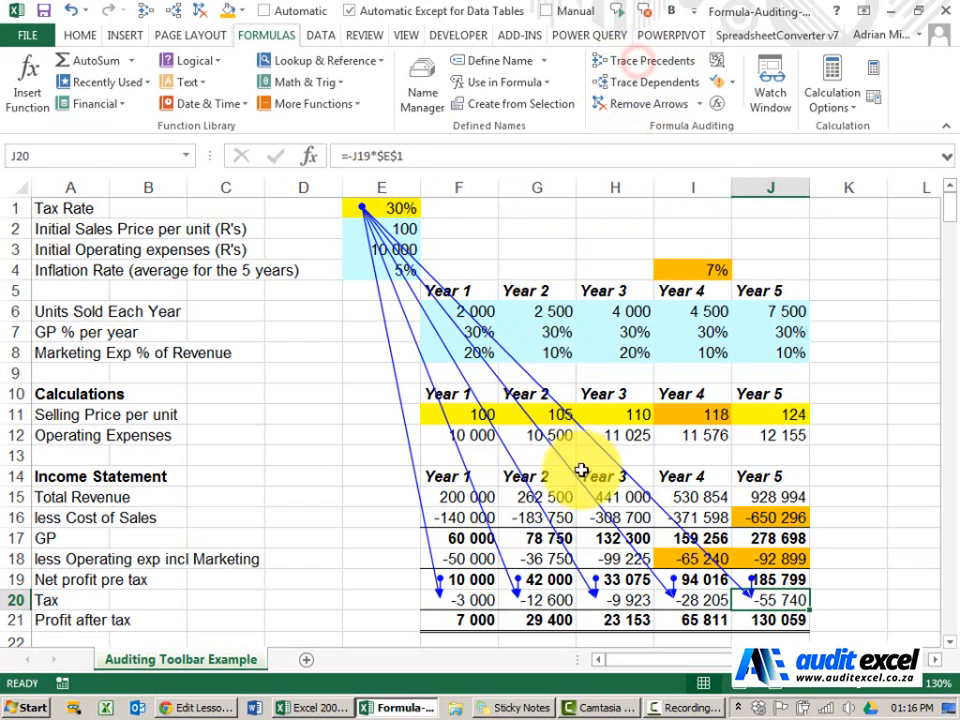
pyautogui.moveTo(480, 624)
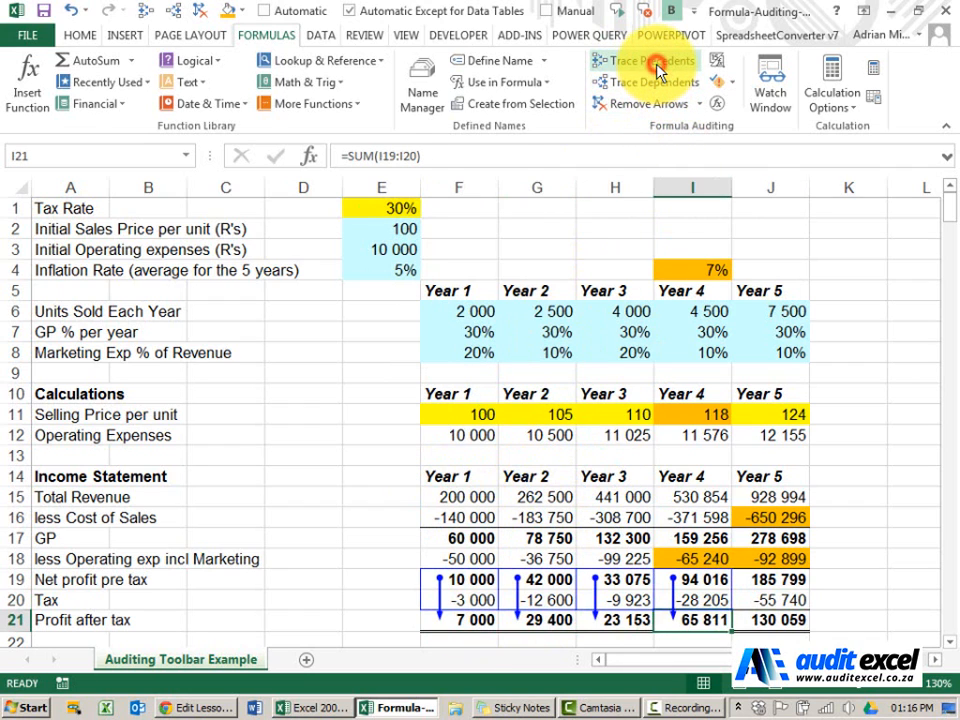
pyautogui.click(640, 104)
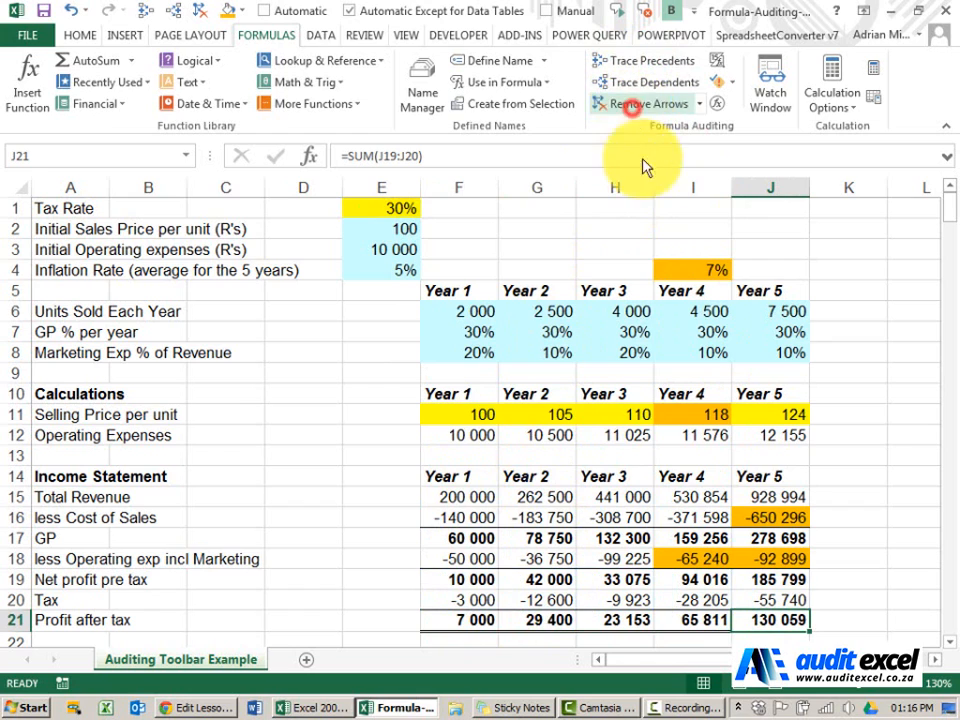